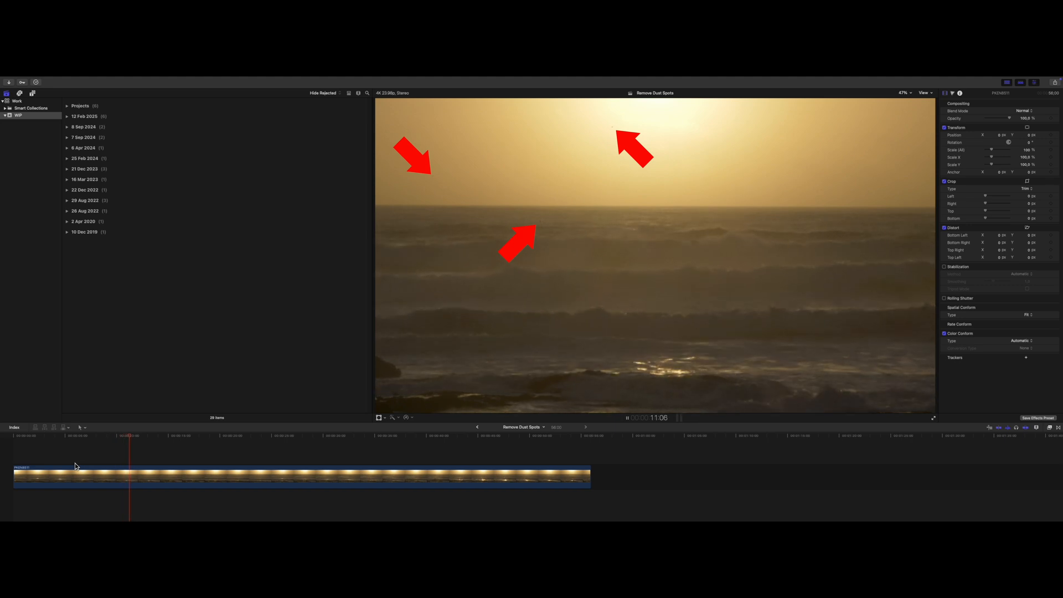
- Select the seascape sunset clip in the timeline
click(1038, 410)
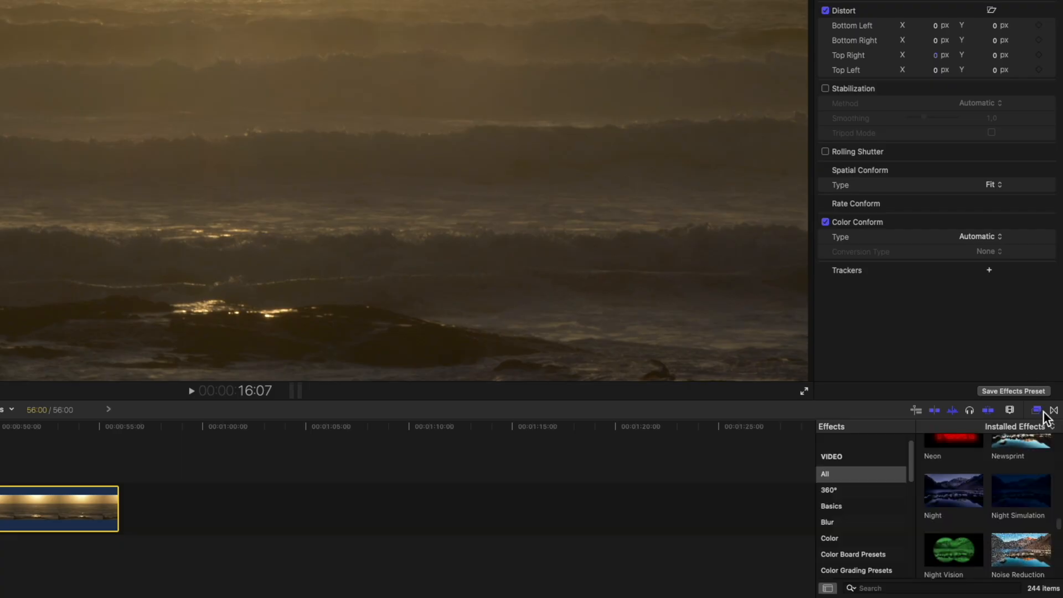
mouse_move(865, 532)
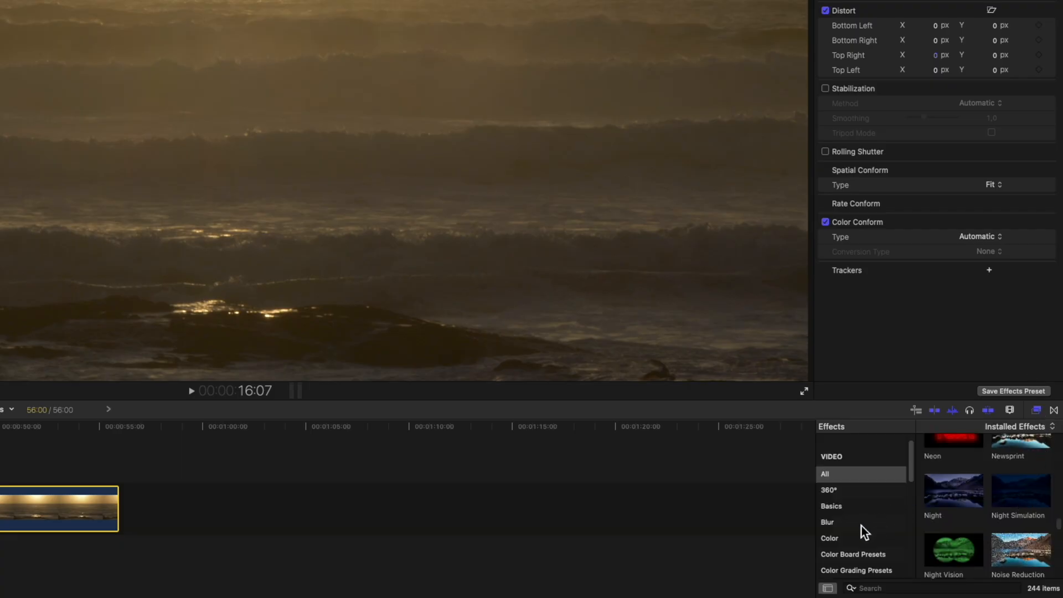
- Filter the Effects browser to the Blur category
click(827, 521)
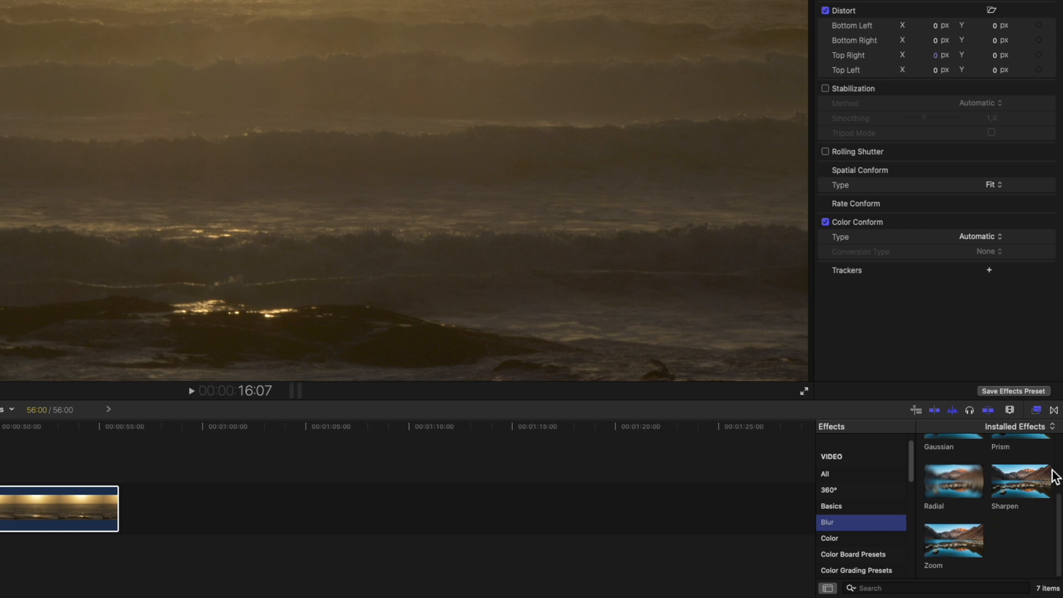
scroll(up, 3)
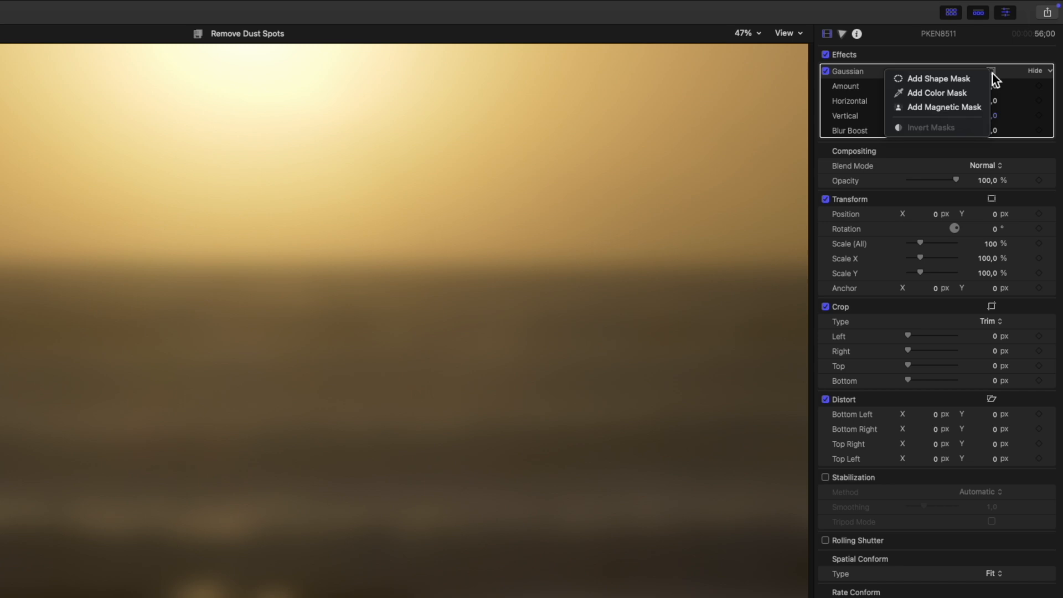
- Add a Shape Mask to the Gaussian blur on the clip
click(941, 77)
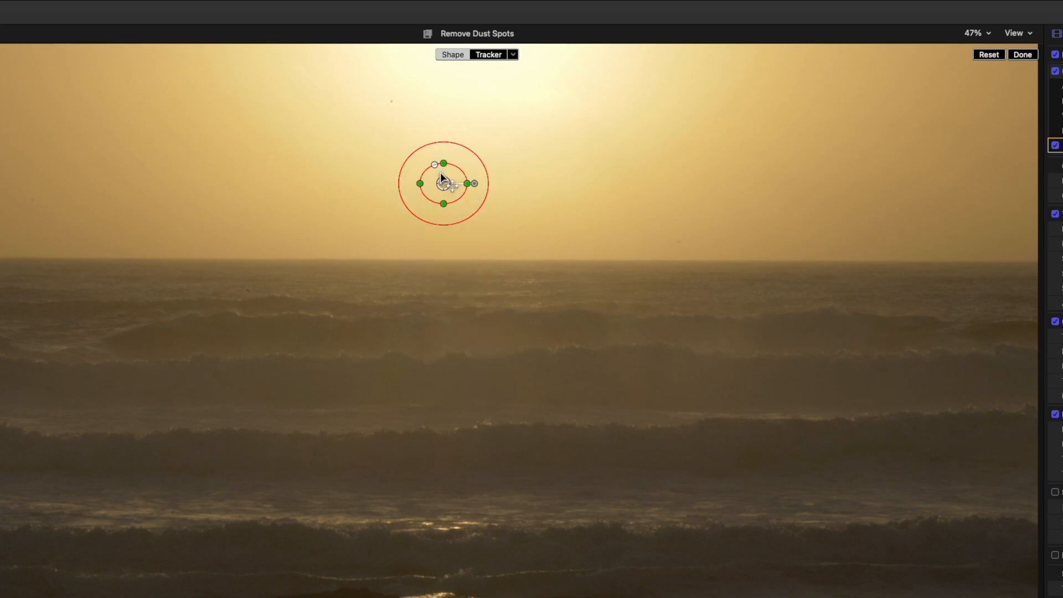
- Move the shape mask onto the upper-sky dust spot and zoom the viewer to inspect it
drag(443, 182, 391, 105)
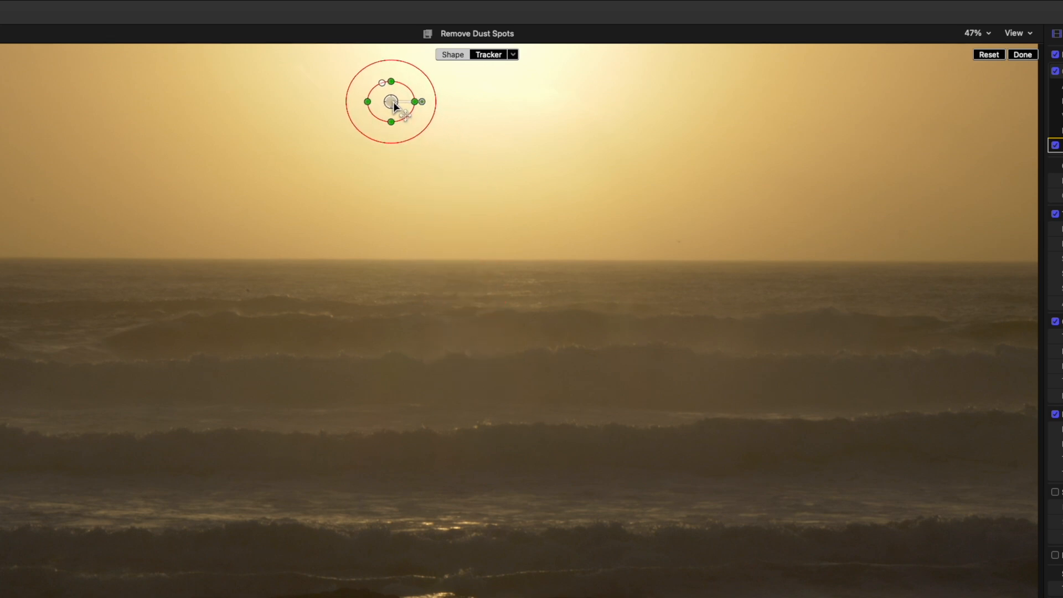
click(974, 32)
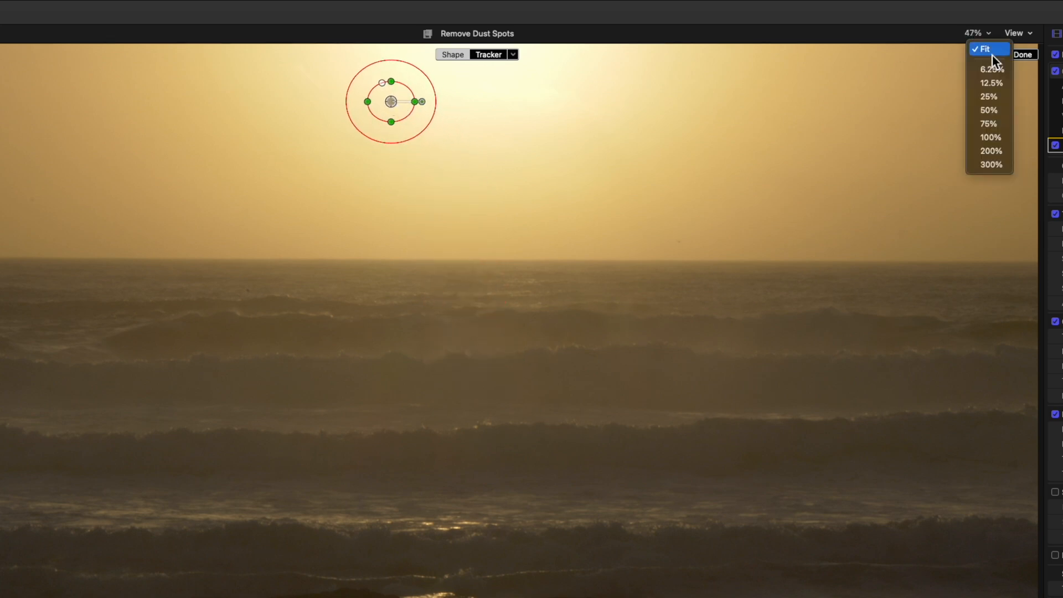
click(990, 150)
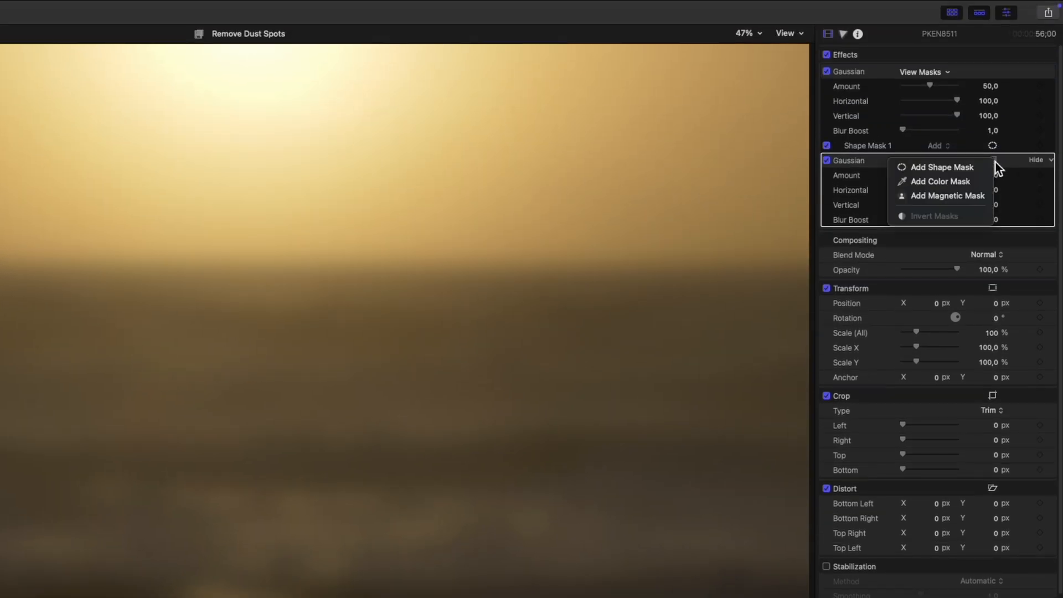
- Add a Shape Mask to the second Gaussian blur
click(753, 202)
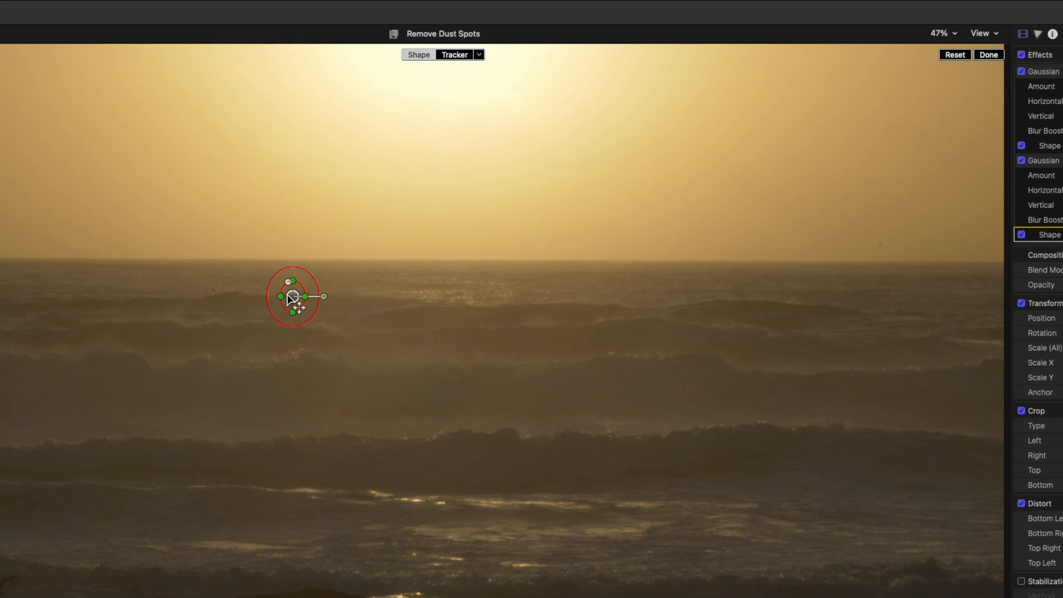
- Magnify the viewer to 200% to check the horizon mask placement
click(939, 34)
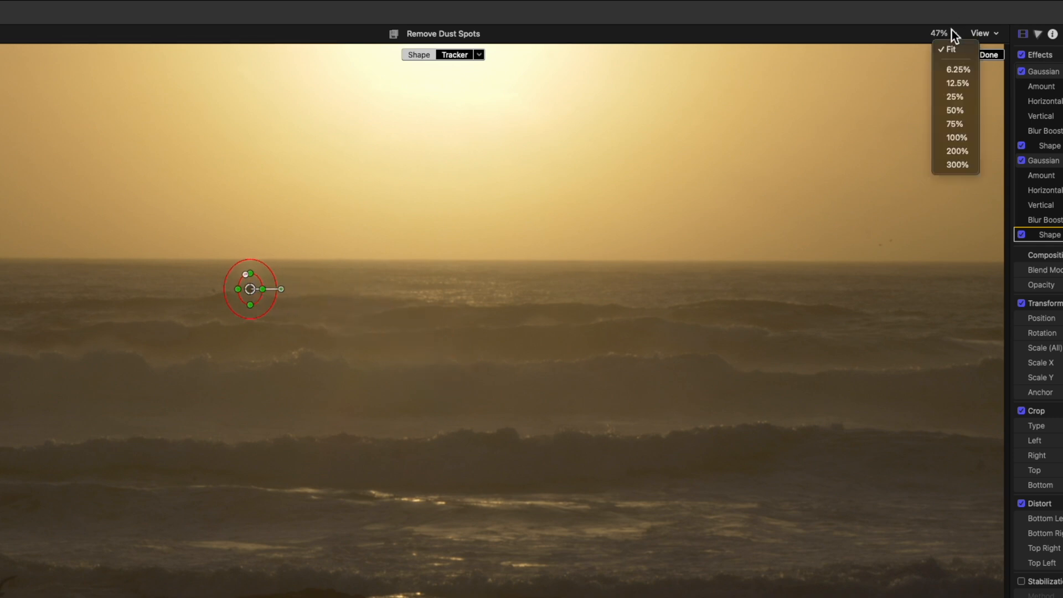
click(956, 152)
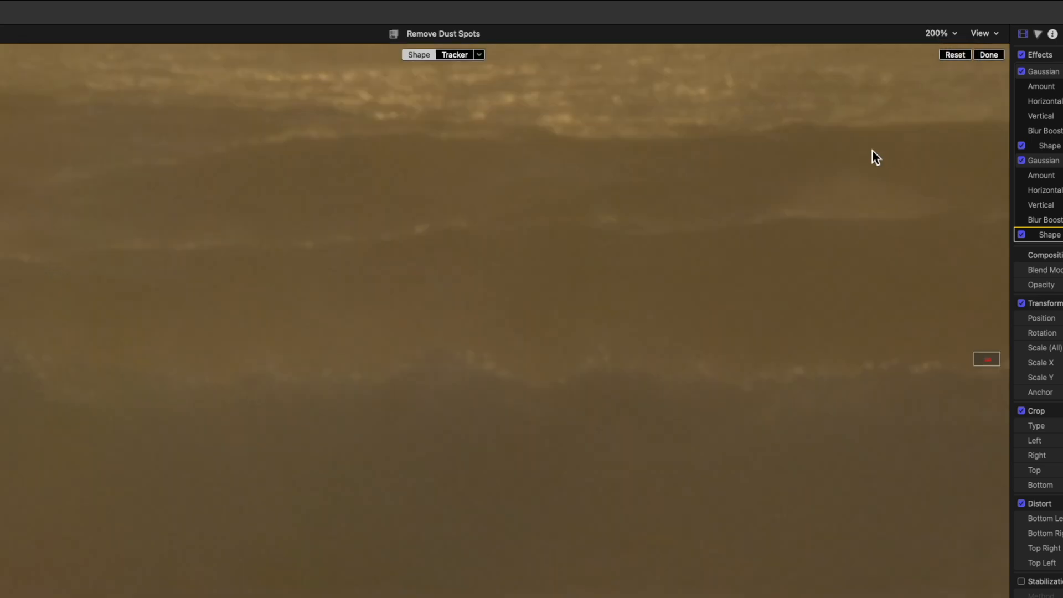
mouse_move(988, 371)
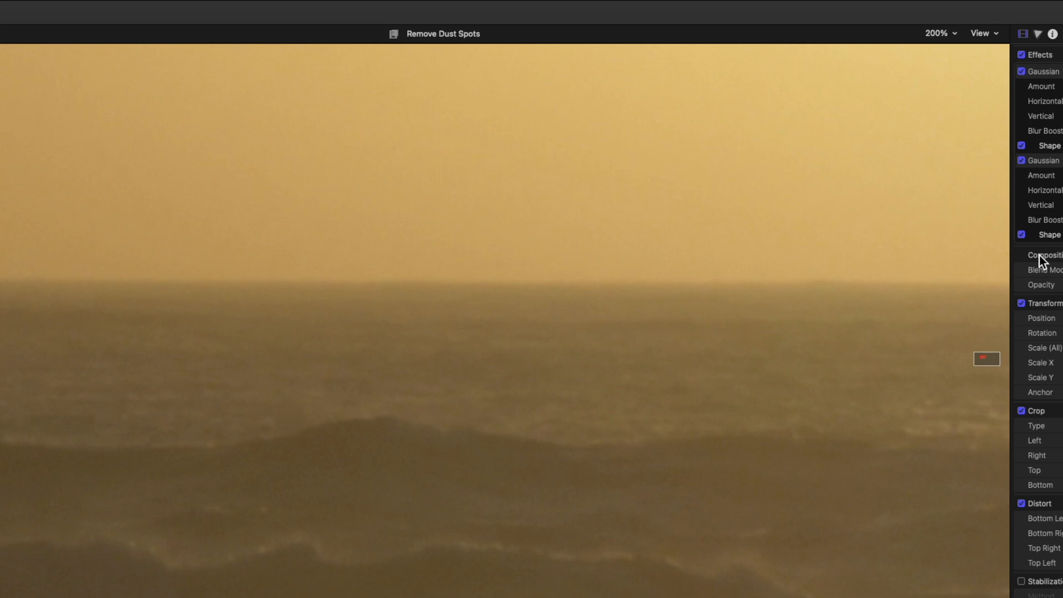
mouse_move(589, 388)
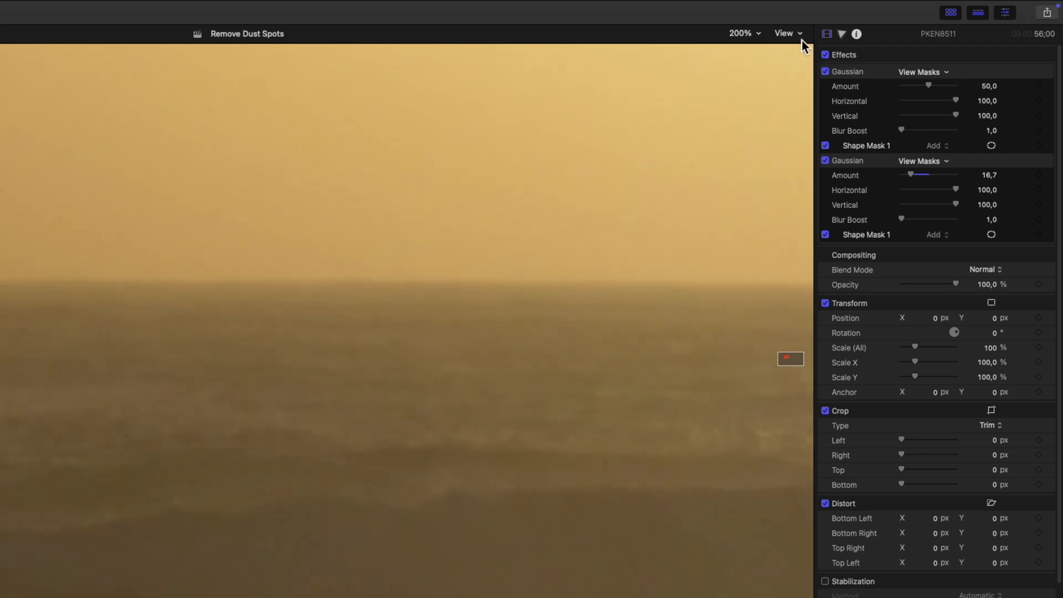
- Apply a third Gaussian blur with a Shape Mask and show the mask's on-screen controls
click(743, 32)
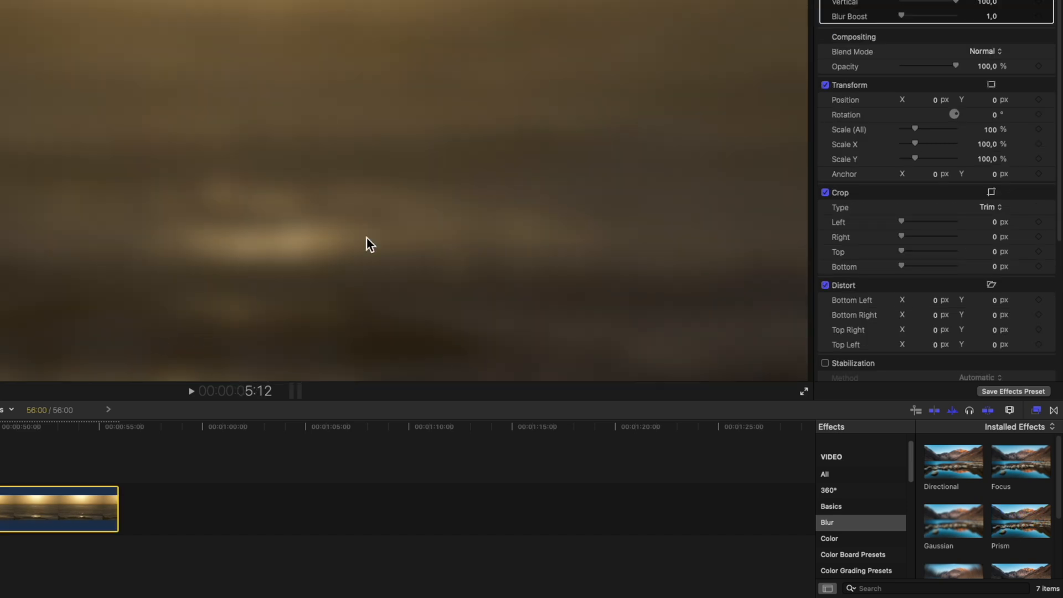
scroll(up, 3)
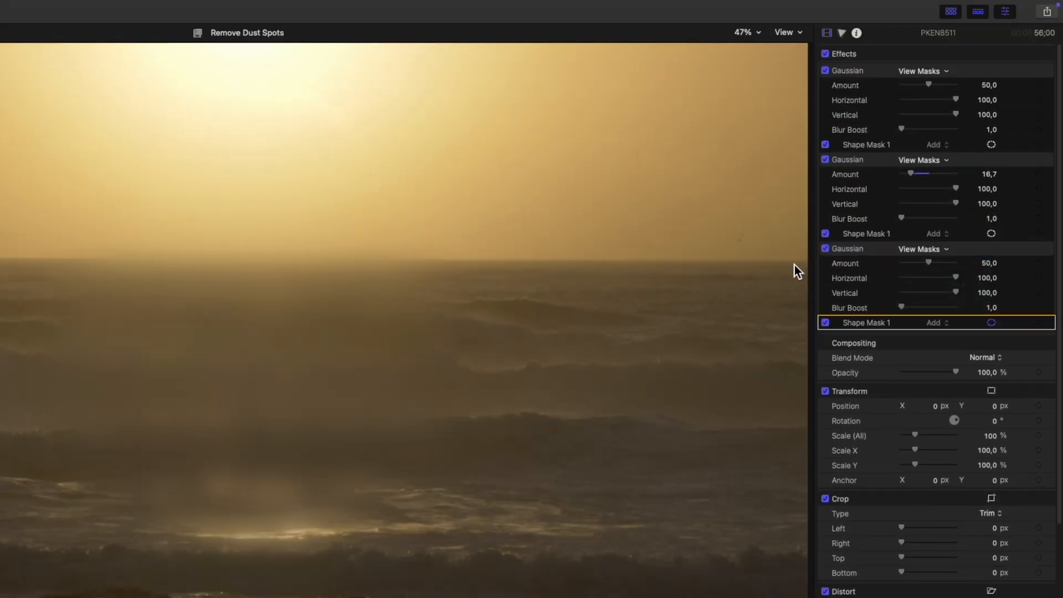
click(991, 322)
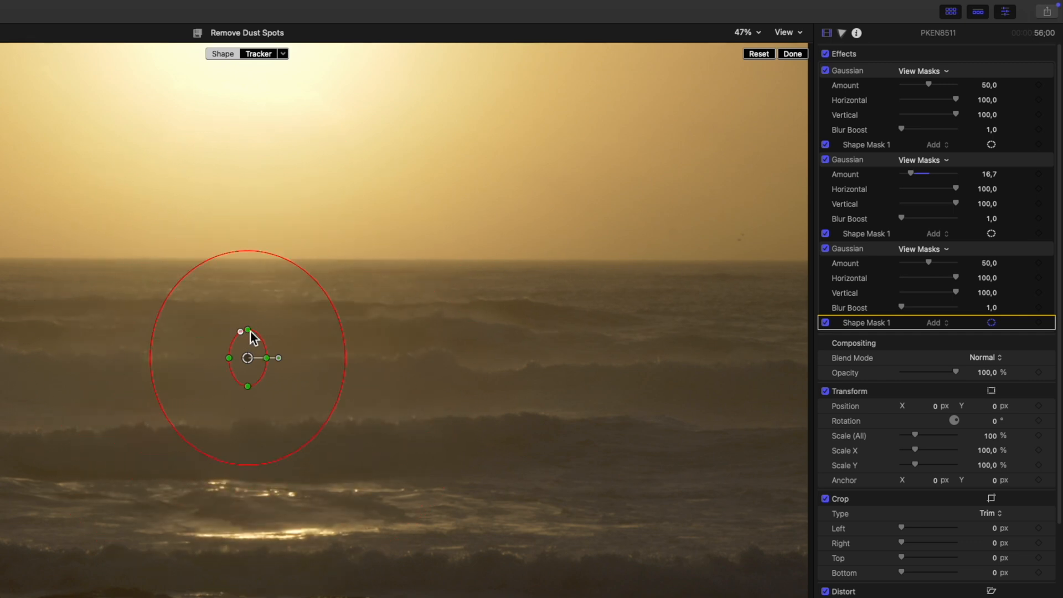